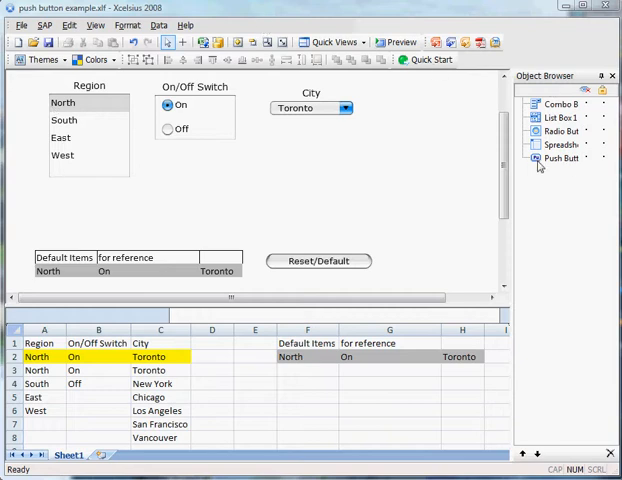
# Select Push Button 1, the Reset/Default button, on the canvas.
pyautogui.click(318, 261)
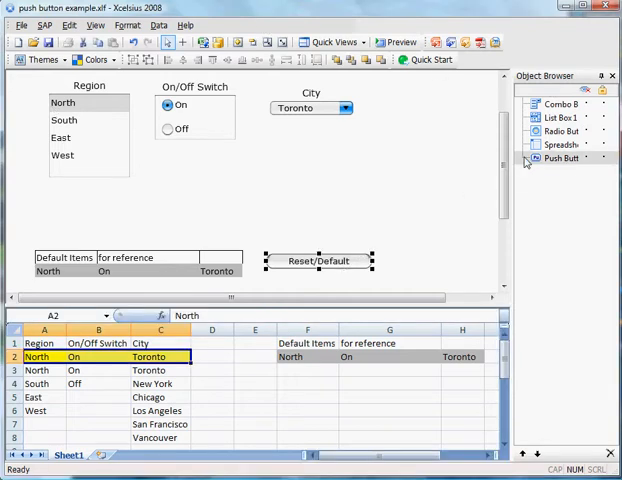
# Open the Reset/Default button's properties (source F2:H2, destination A2:C2) and dismiss the help.
pyautogui.doubleClick(319, 261)
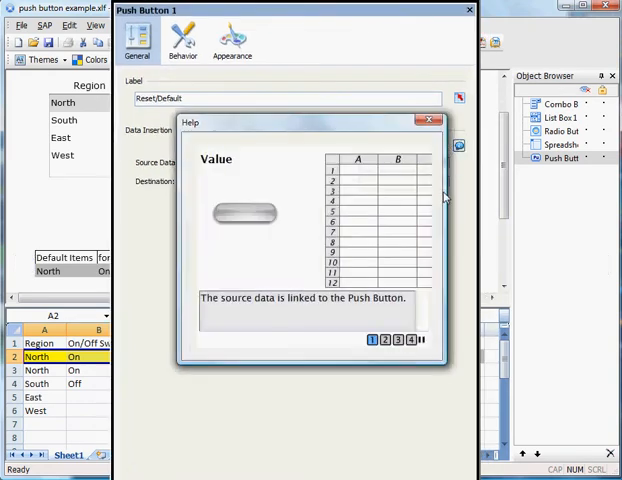
pyautogui.click(384, 339)
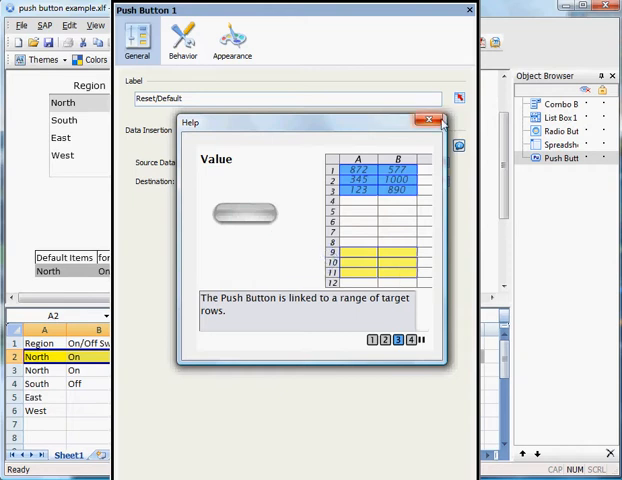
pyautogui.click(430, 121)
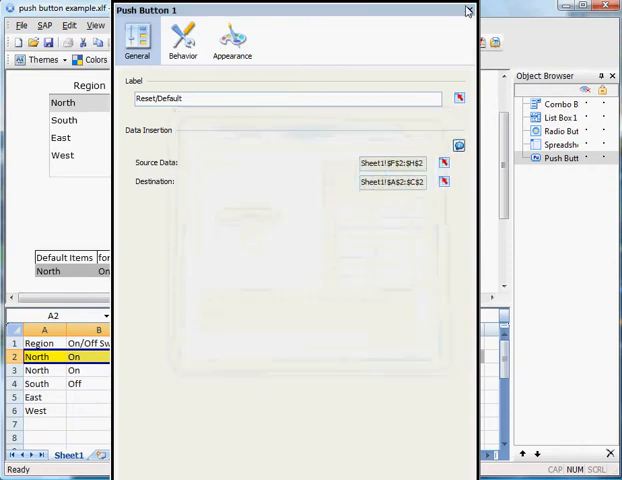
# Close the Push Button 1 Properties panel.
pyautogui.click(466, 10)
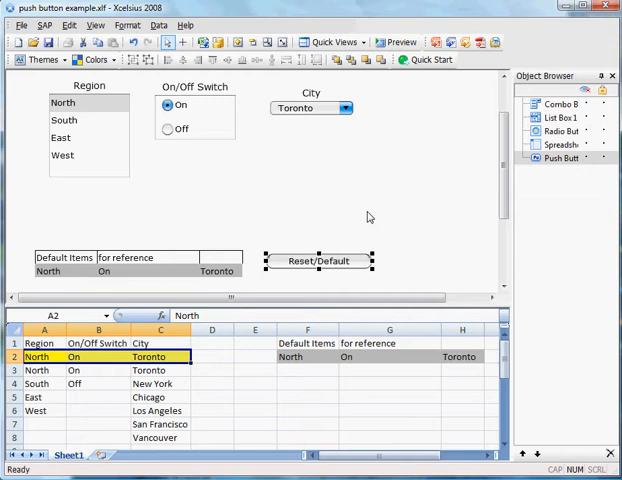
pyautogui.moveTo(372, 200)
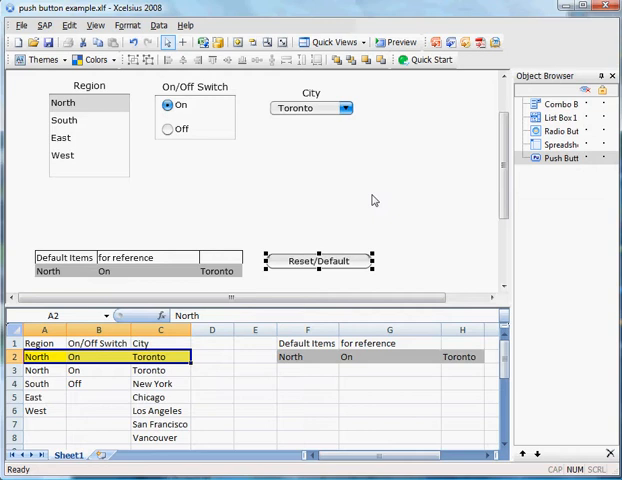
pyautogui.moveTo(373, 194)
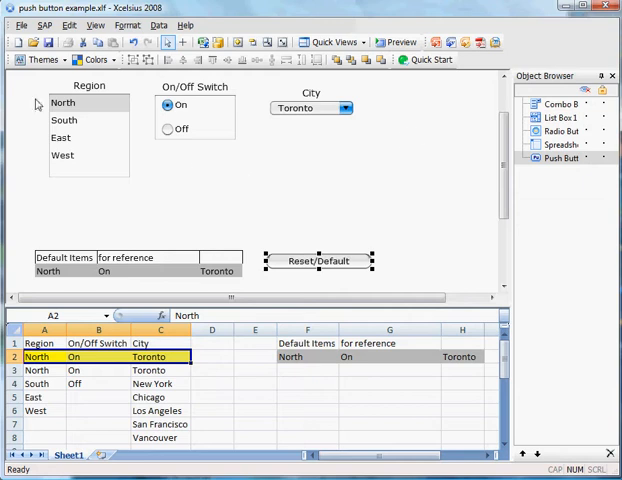
pyautogui.moveTo(368, 216)
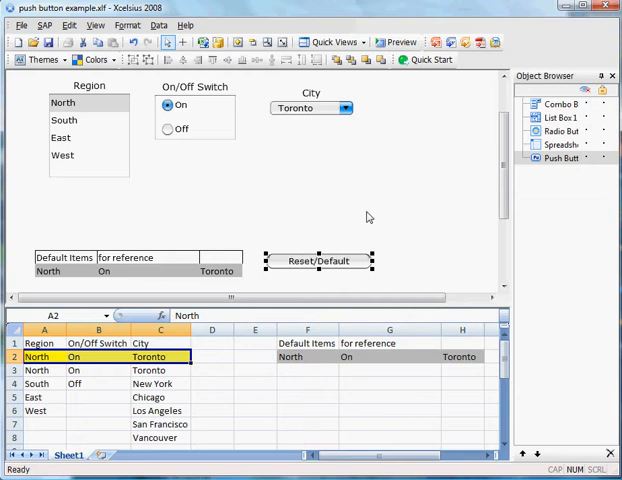
pyautogui.moveTo(363, 215)
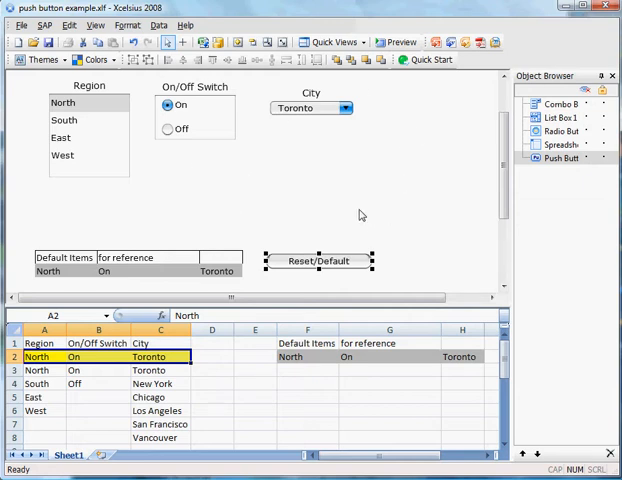
pyautogui.moveTo(354, 210)
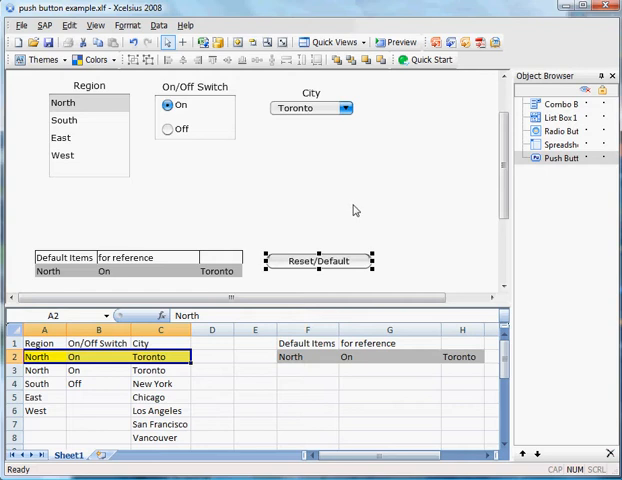
pyautogui.moveTo(330, 268)
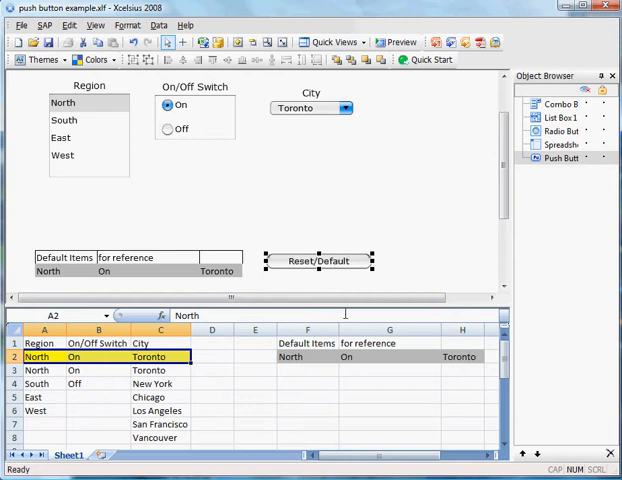
pyautogui.click(88, 130)
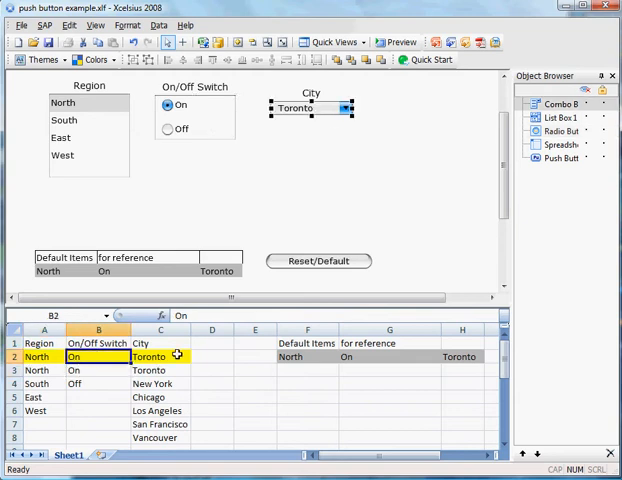
pyautogui.click(160, 356)
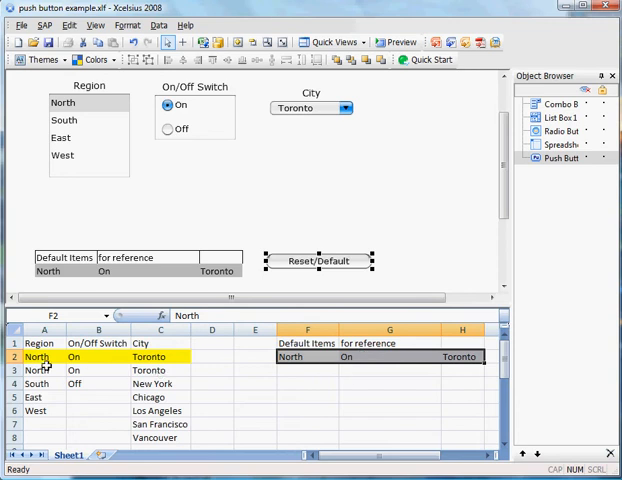
pyautogui.click(44, 357)
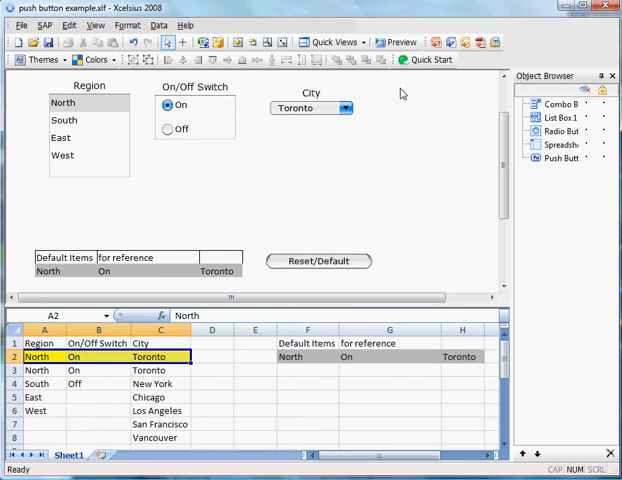
# Enter preview and change the selections to East, Off and a different city.
pyautogui.click(400, 42)
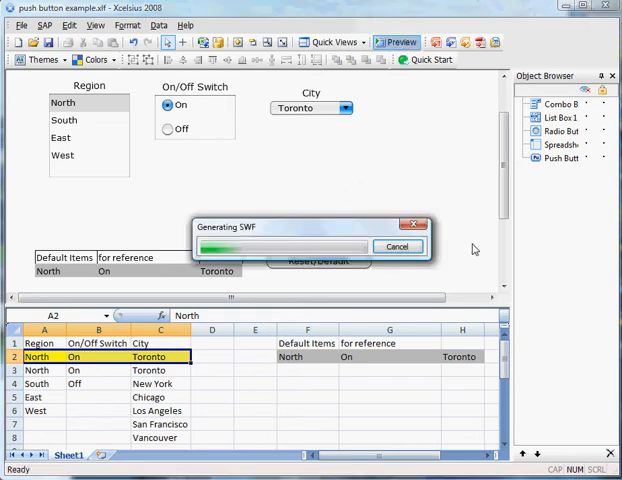
pyautogui.click(398, 41)
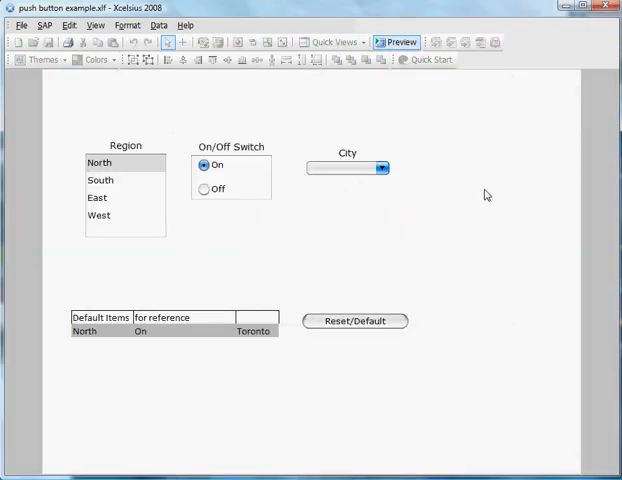
pyautogui.click(97, 197)
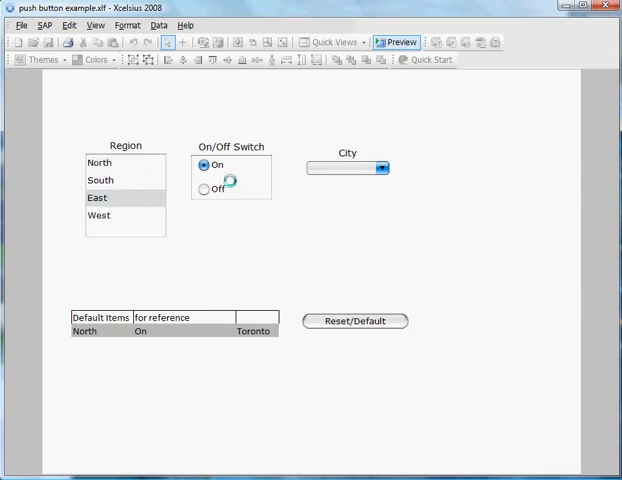
pyautogui.click(204, 189)
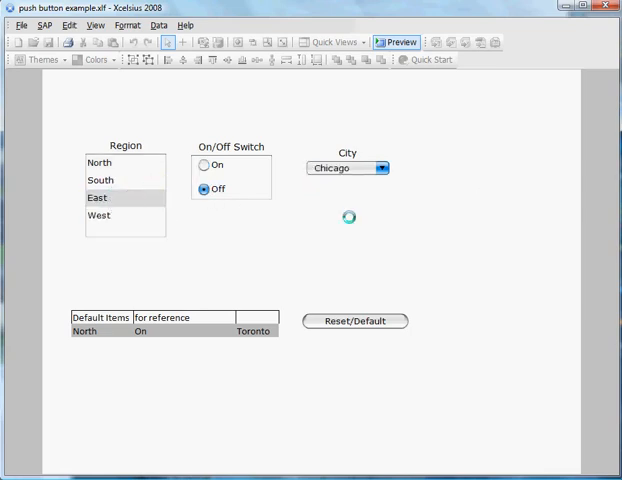
pyautogui.click(355, 321)
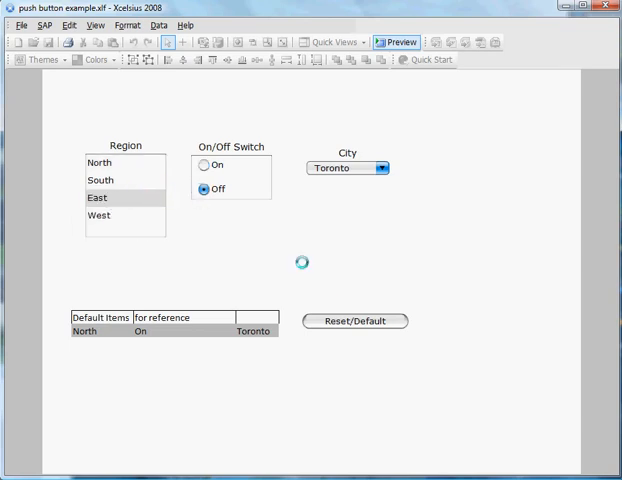
pyautogui.click(100, 180)
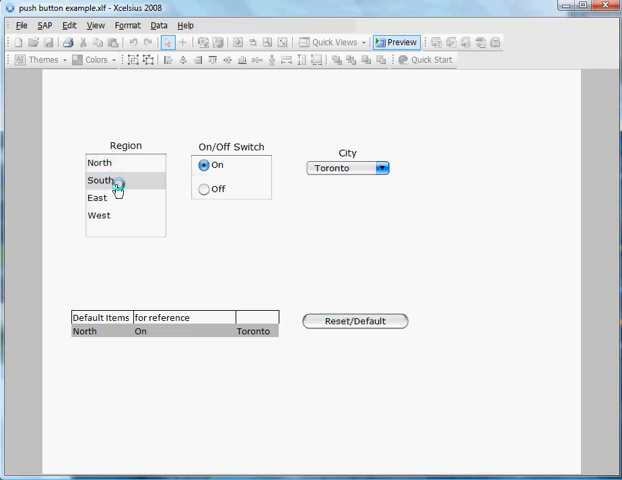
# Restore North, On and Toronto with Reset/Default, then exit preview.
pyautogui.click(354, 320)
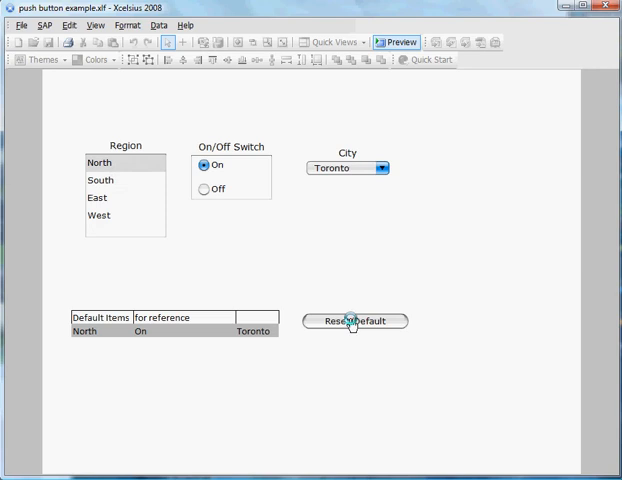
pyautogui.moveTo(354, 325)
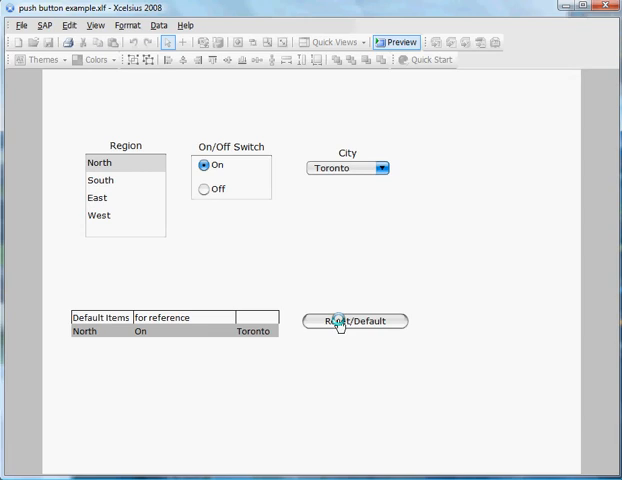
pyautogui.click(354, 321)
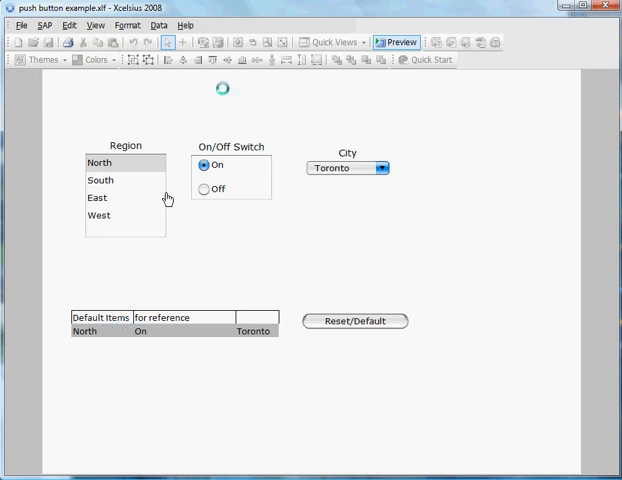
pyautogui.click(397, 41)
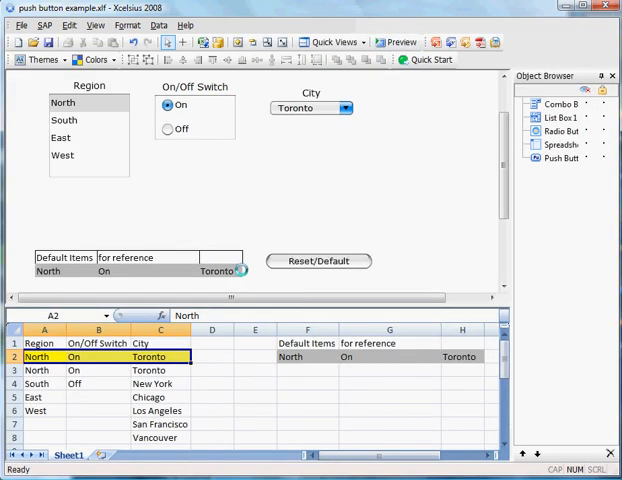